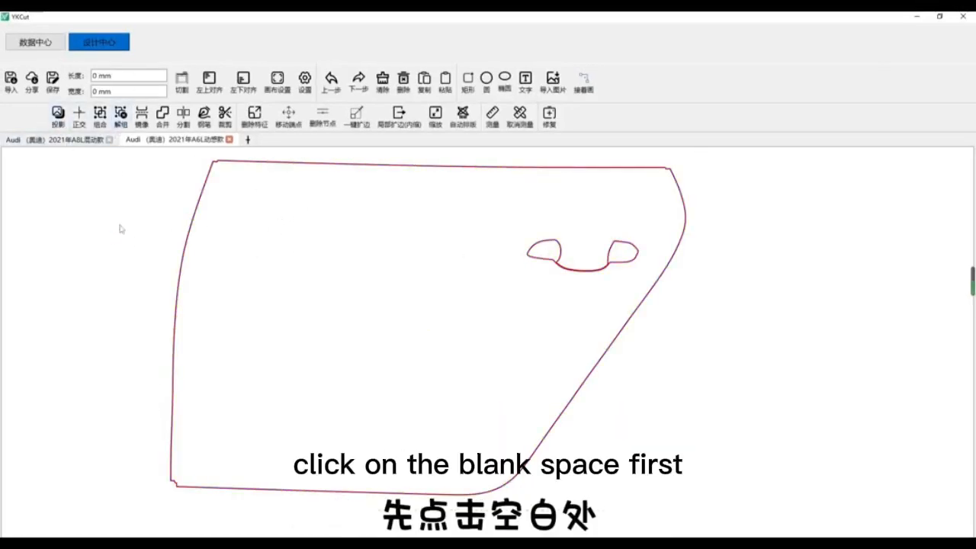
# - Box-select only the door handle cutout on the Audi door template
pyautogui.moveTo(515, 229); pyautogui.dragTo(600, 267)
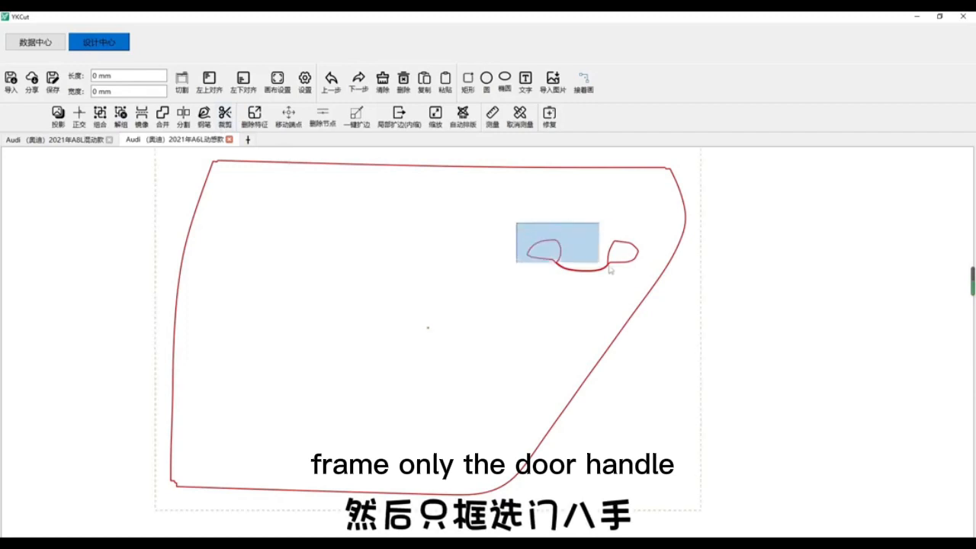
# - Offset both handle circles inward 5mm, add a bridging rectangle, and select a circle with it
pyautogui.moveTo(518, 229); pyautogui.dragTo(595, 266)
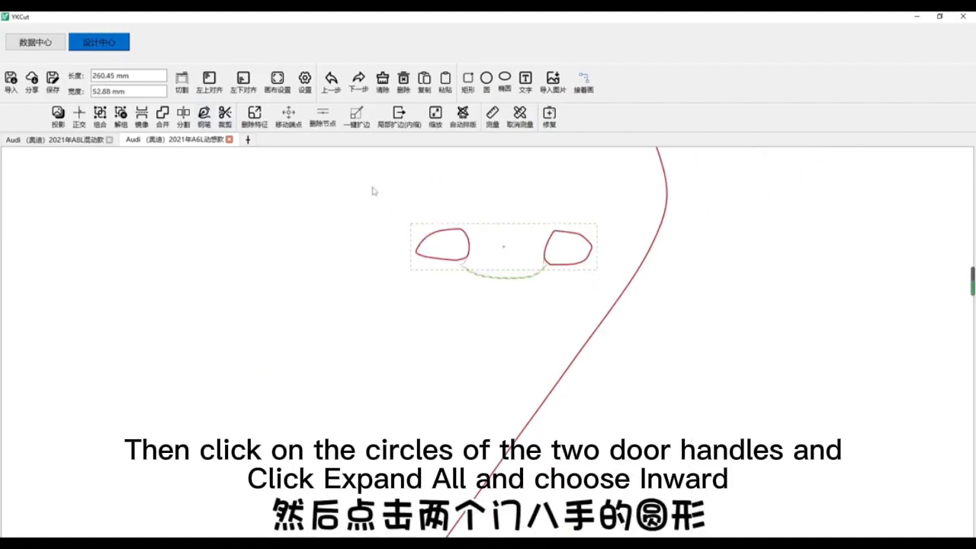
pyautogui.click(356, 116)
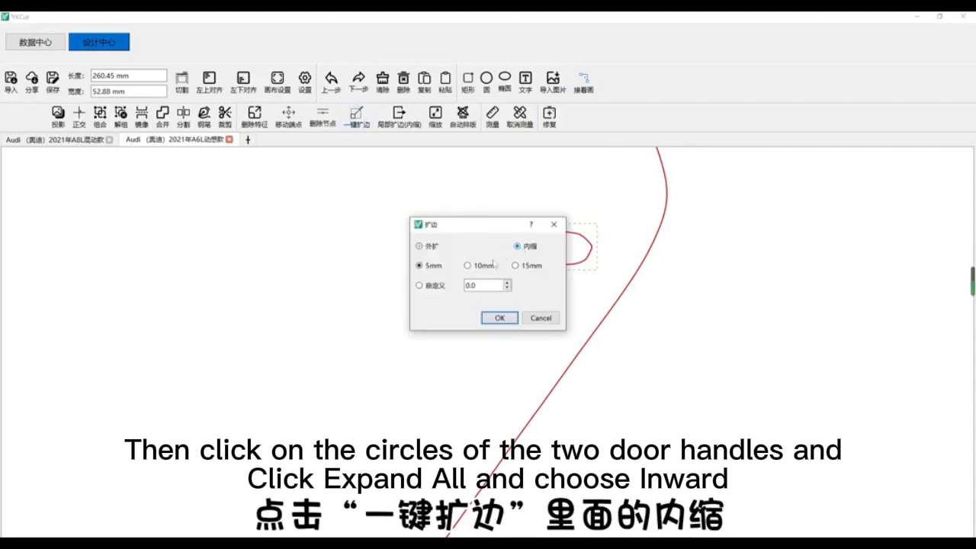
pyautogui.click(499, 318)
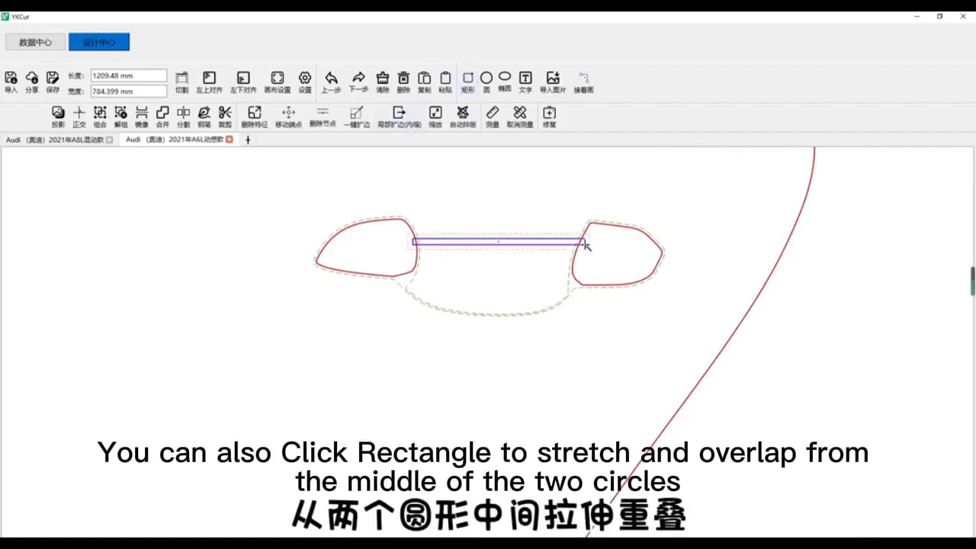
pyautogui.rightClick(877, 285)
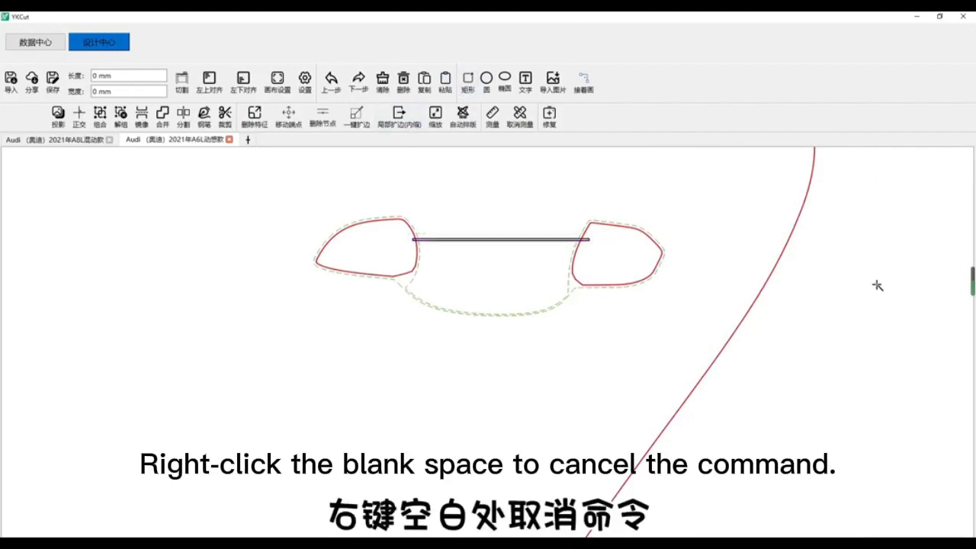
pyautogui.moveTo(365, 200); pyautogui.dragTo(437, 303)
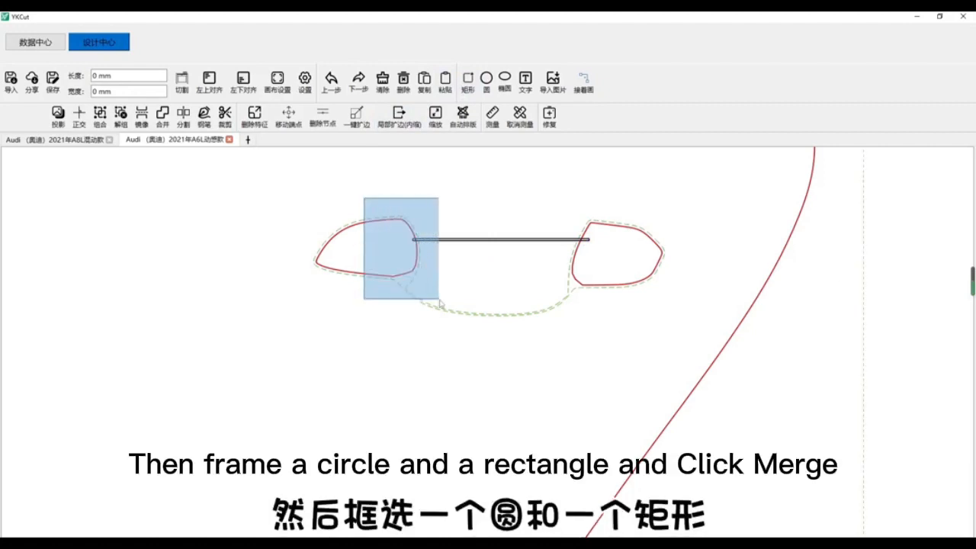